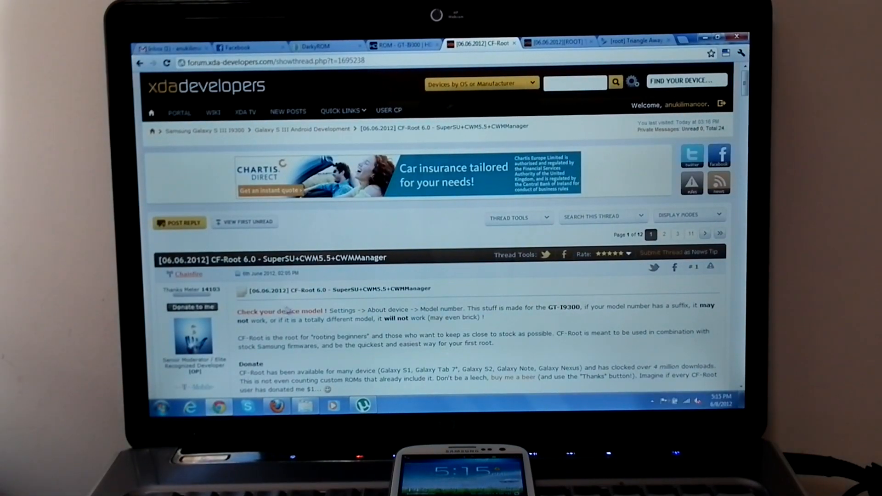
Scroll through the CF-Root 6.0 thread on XDA to its attached download files
scroll(down, 3)
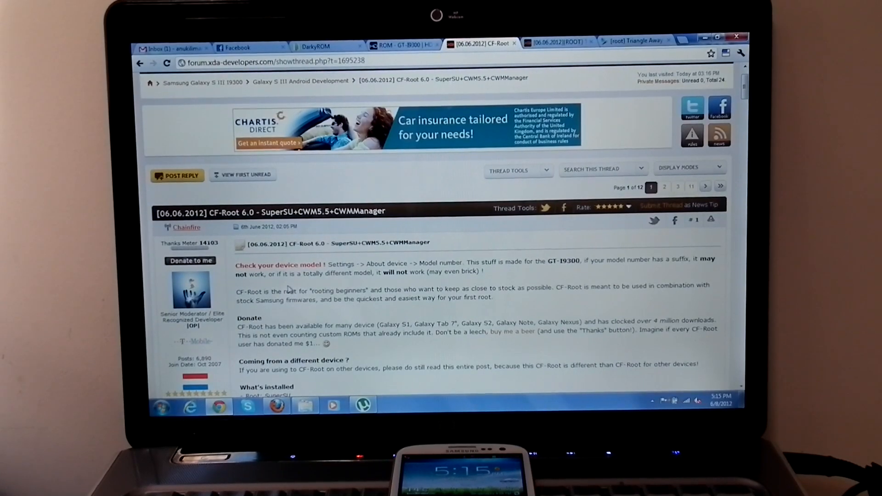
scroll(down, 3)
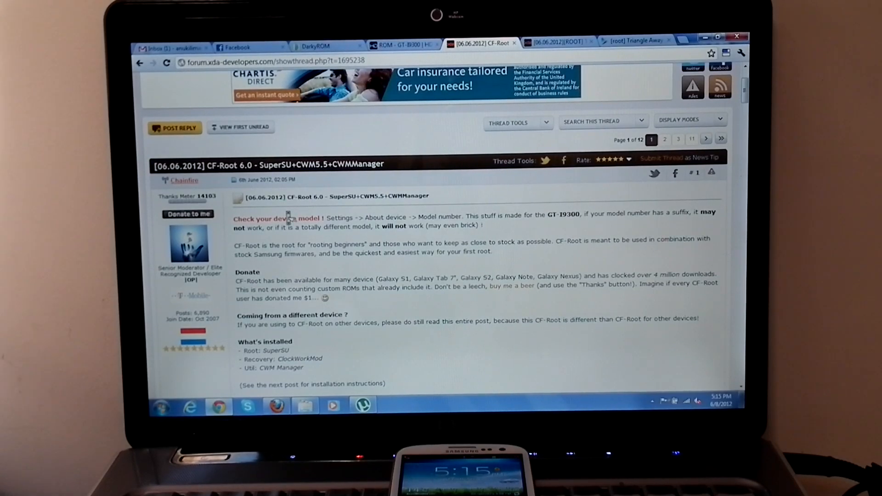
scroll(down, 3)
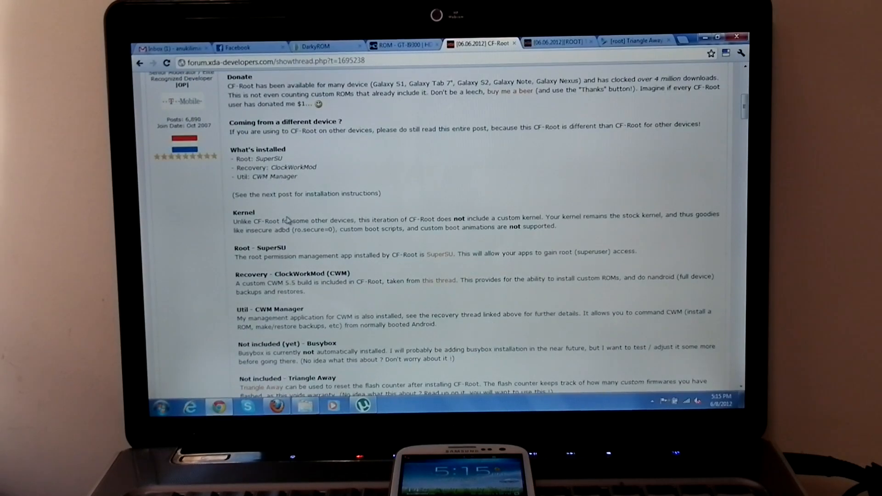
scroll(down, 3)
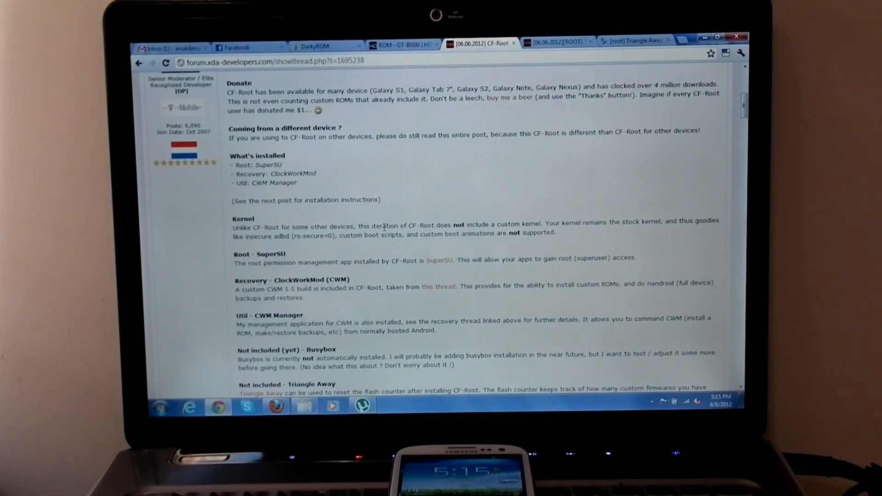
scroll(down, 3)
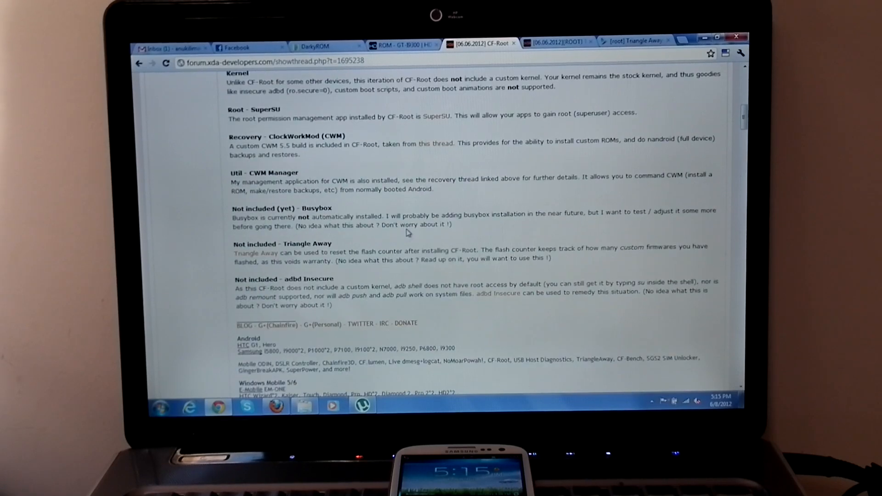
scroll(down, 3)
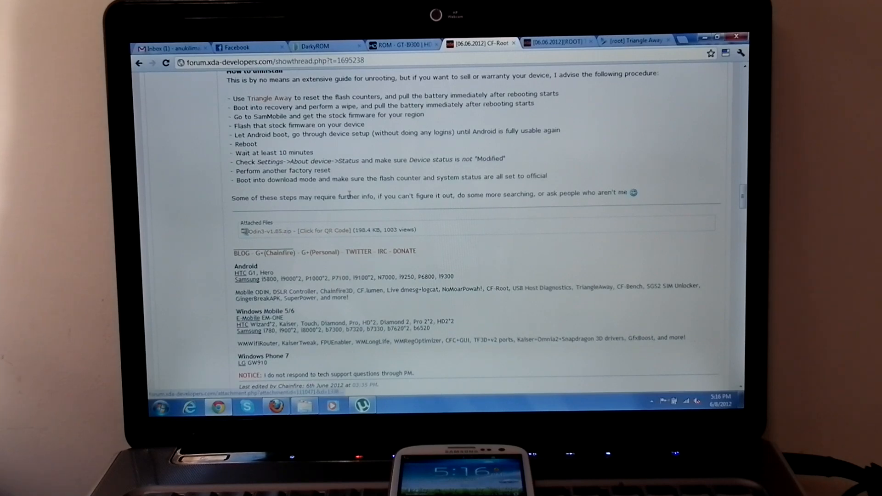
scroll(down, 3)
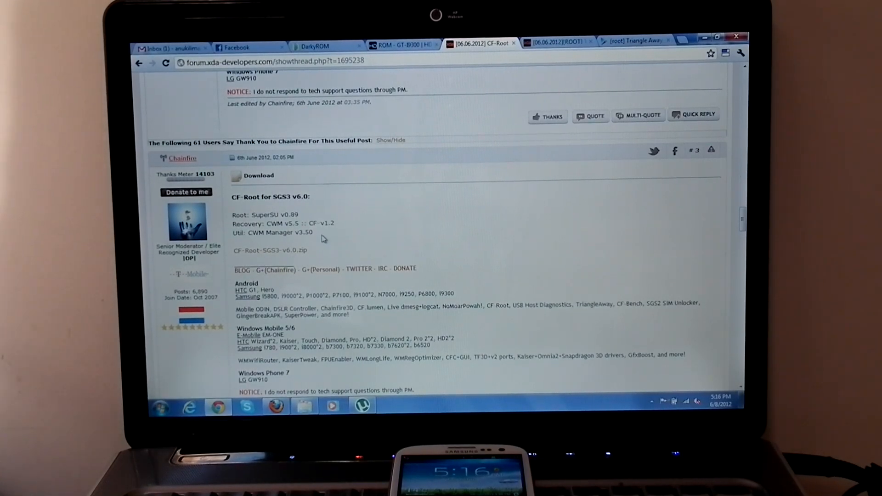
scroll(down, 3)
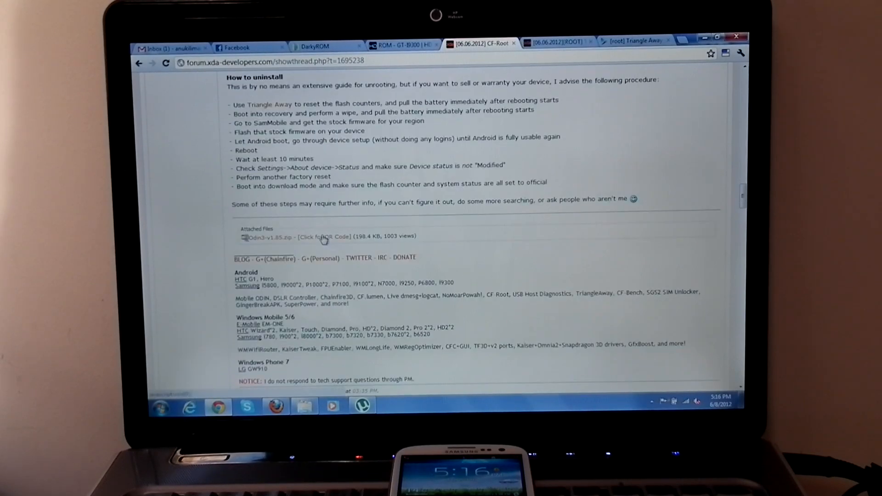
scroll(down, 3)
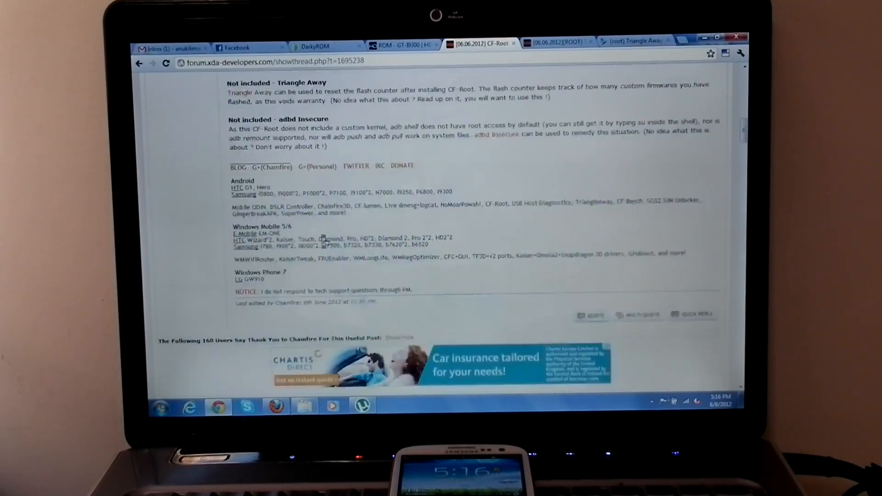
scroll(up, 3)
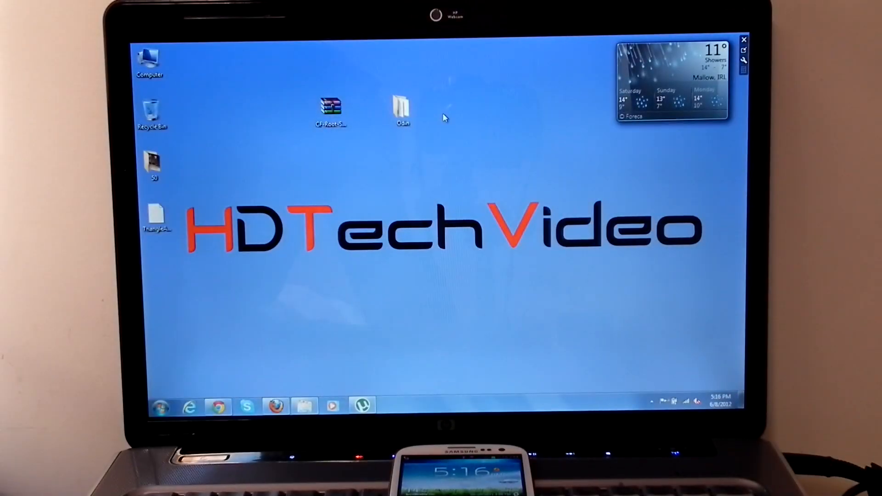
Extract the CF-Root zip into a CF-Root-SGS3-v6.0 desktop folder, then close the folder
double_click(402, 107)
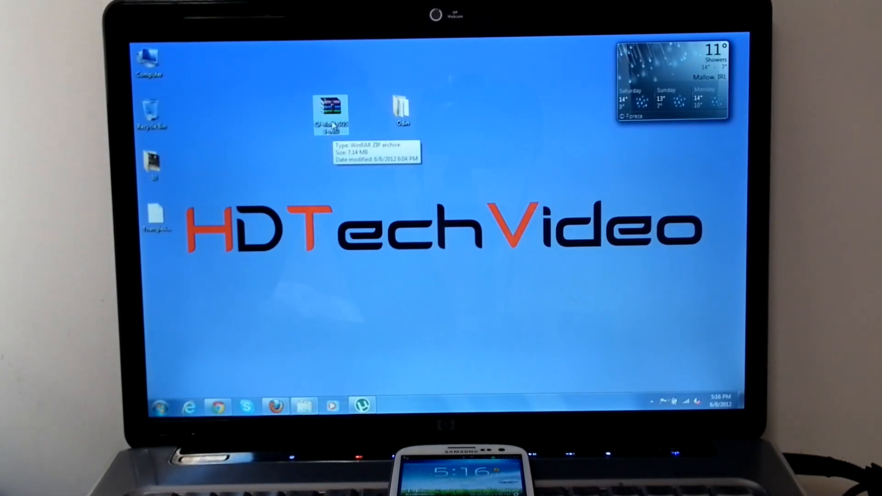
right_click(330, 113)
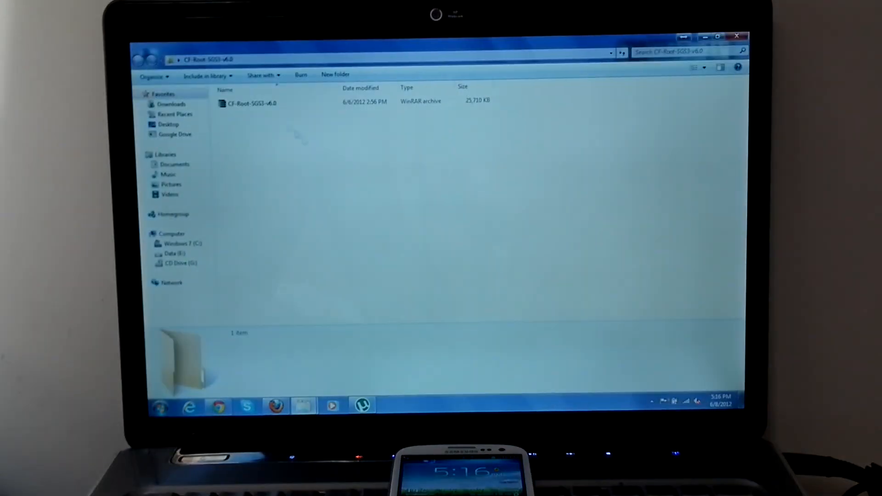
click(257, 103)
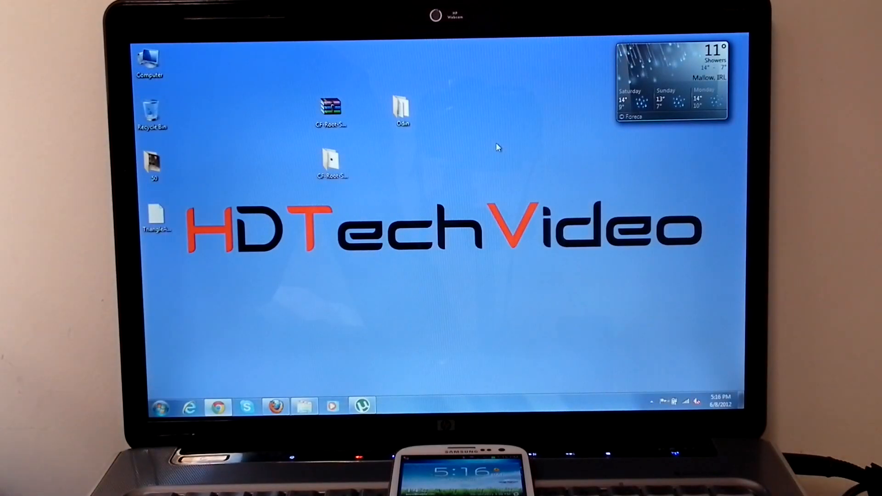
mouse_move(384, 374)
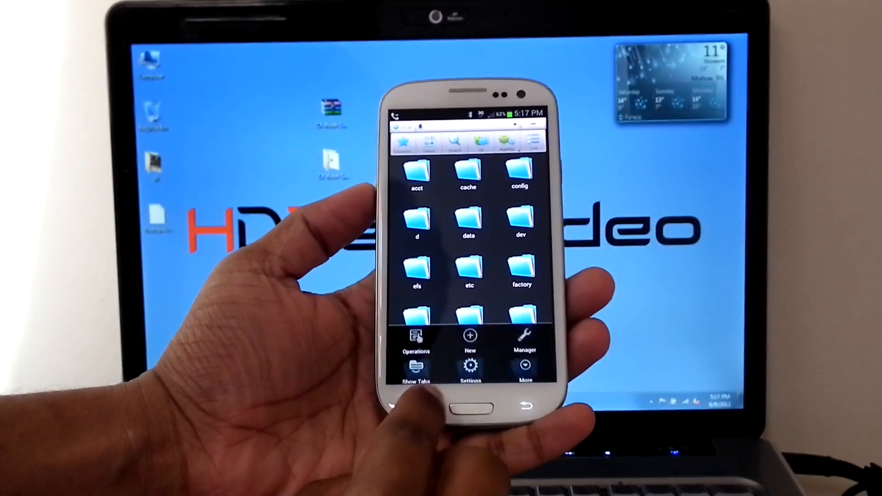
Choose Power off on the Galaxy S3 to bring up the shutdown confirmation
click(468, 368)
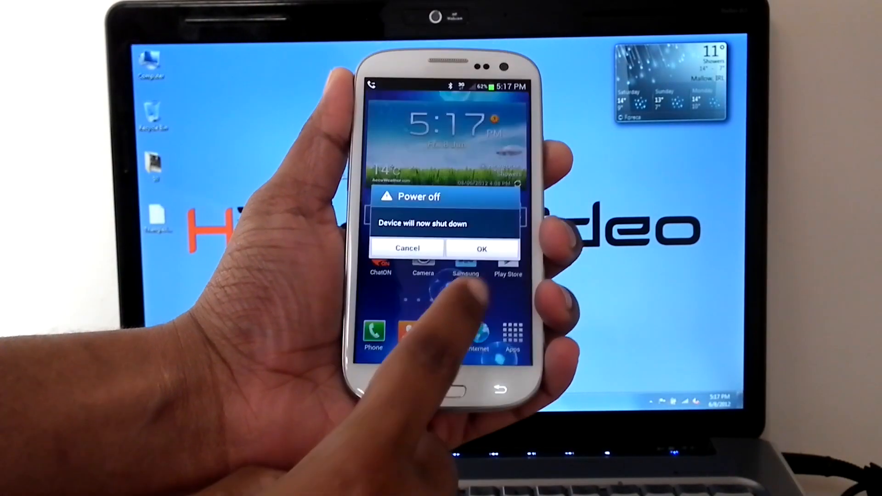
click(481, 248)
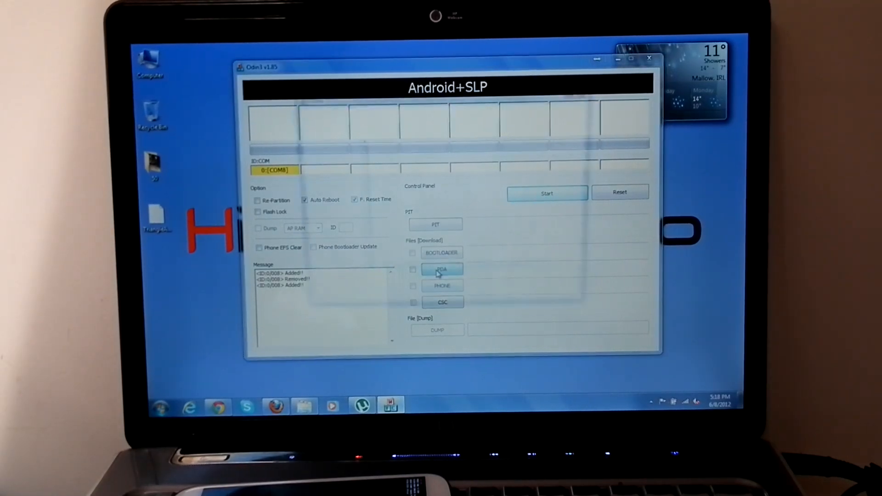
Load CF-Root-SGS3-v6.0.tar into Odin3's PDA slot and start flashing
click(442, 268)
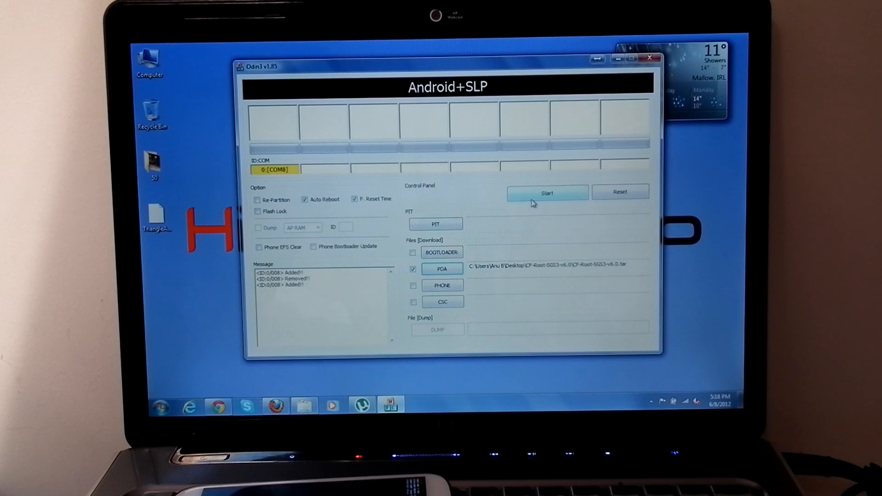
click(547, 192)
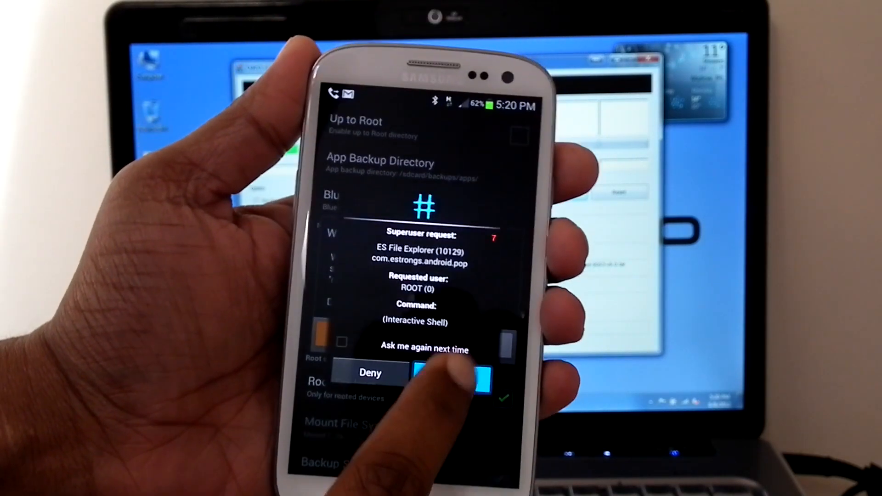
Allow ES File Explorer's Superuser request for root access
click(466, 382)
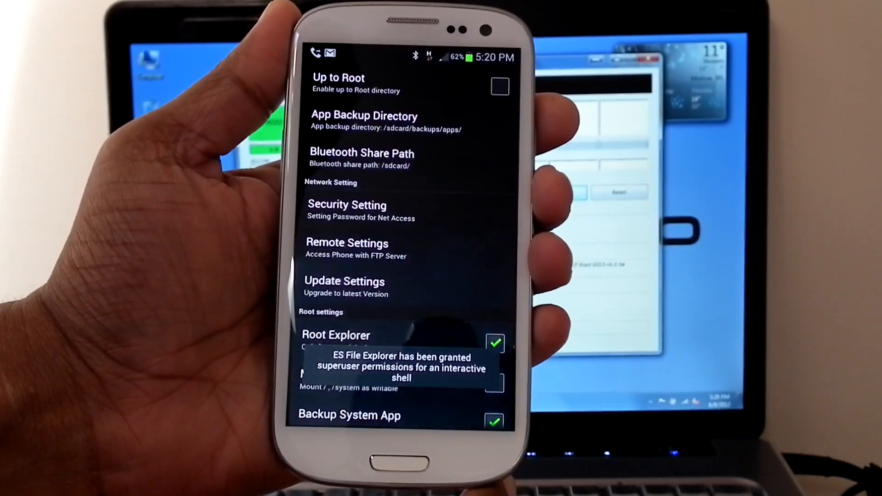